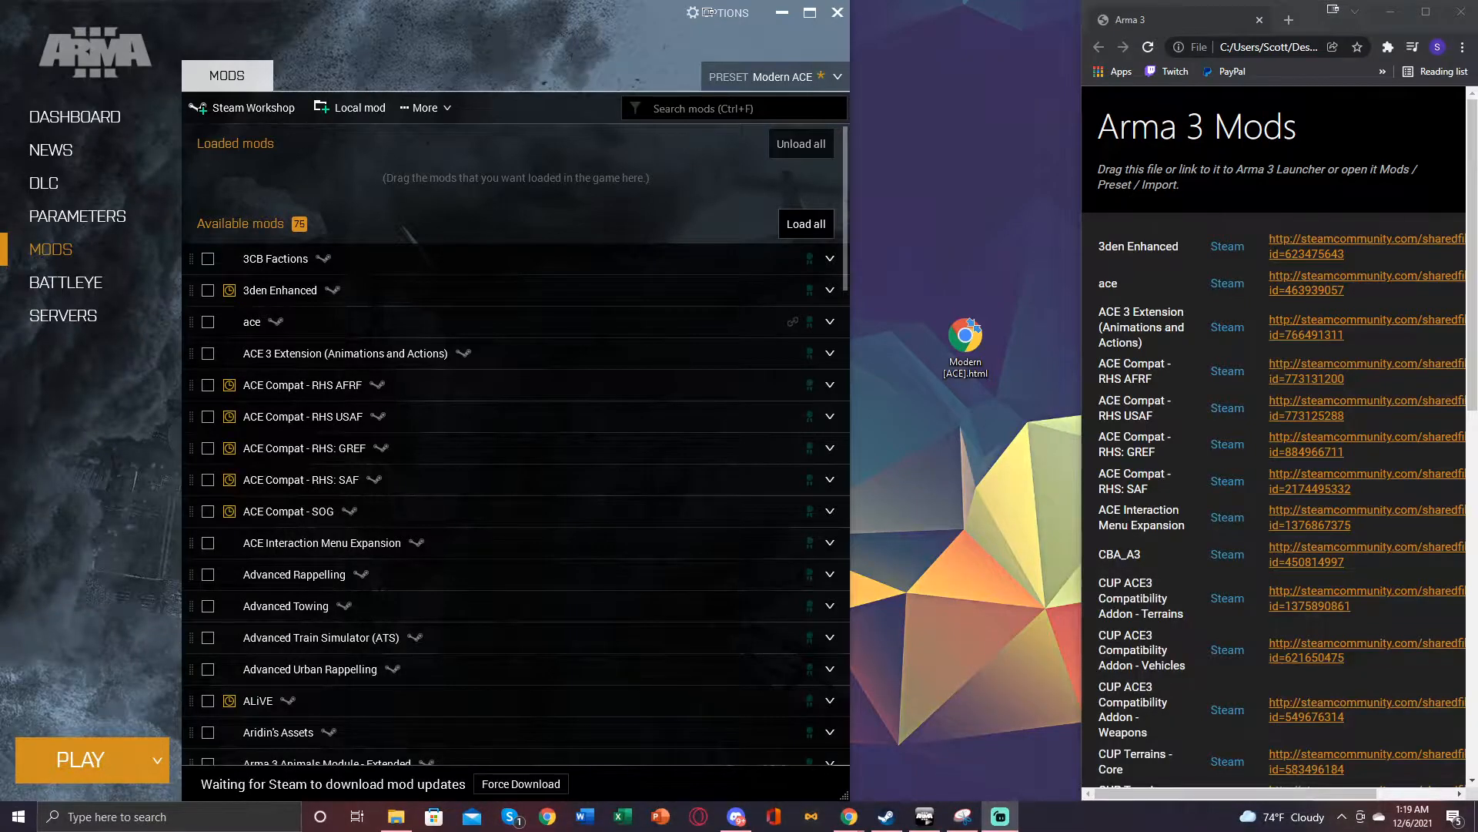
mouse_move(958, 173)
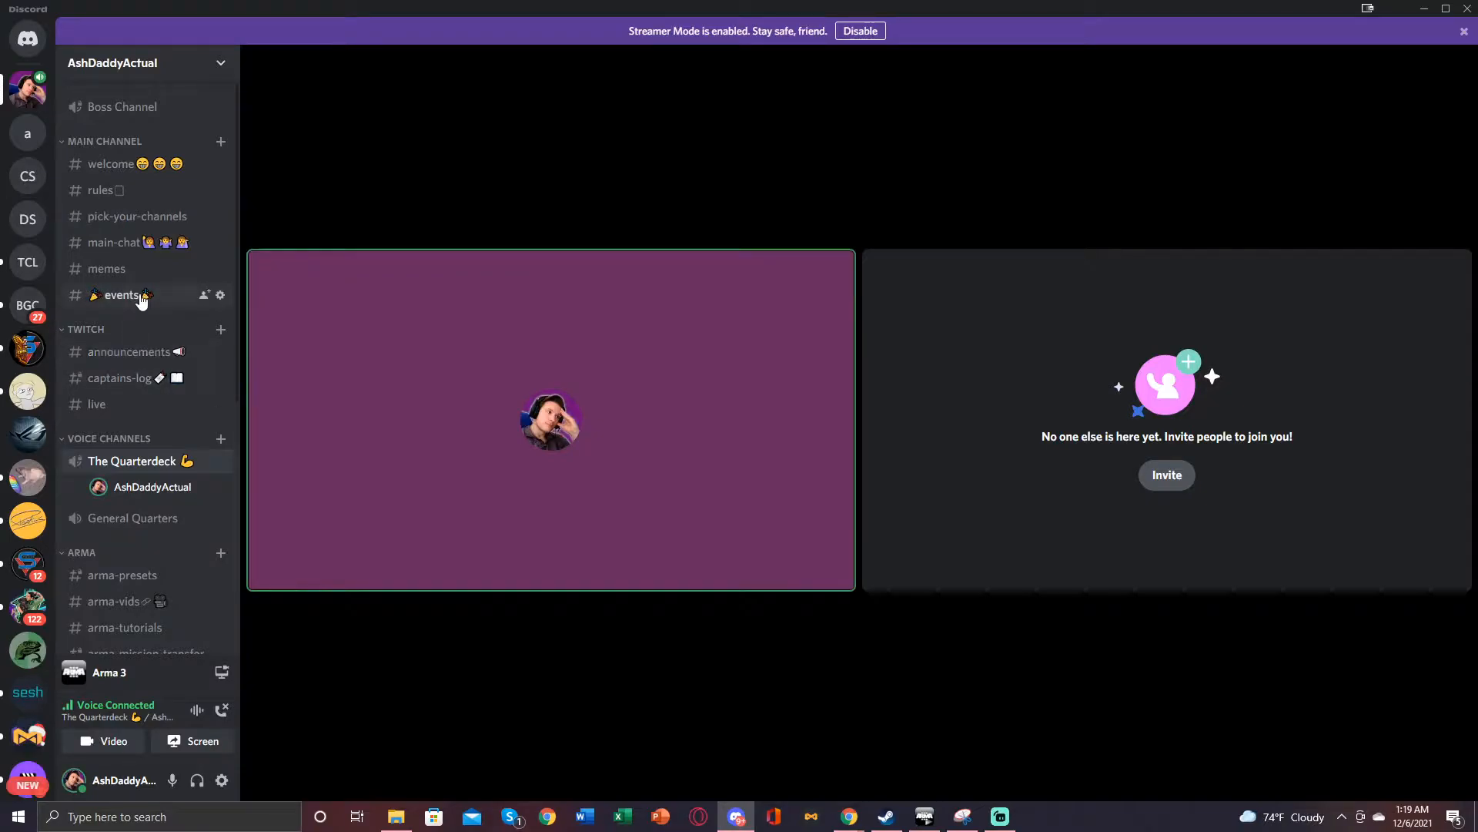
Step: Download the Sierra_Whiskey_Event_TFAR_1.html attachment from Discord's #events channel
click(122, 295)
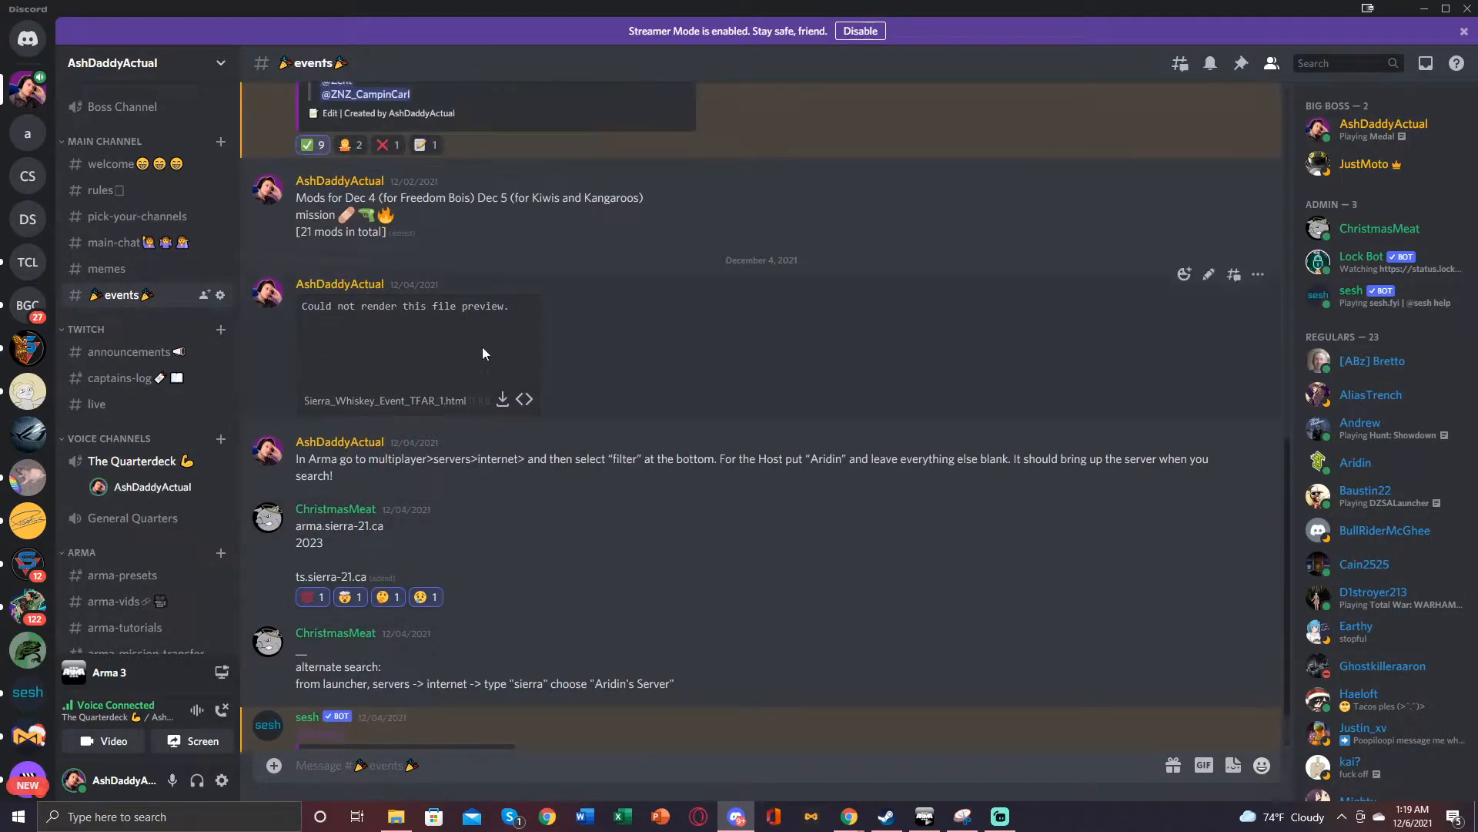
mouse_move(503, 399)
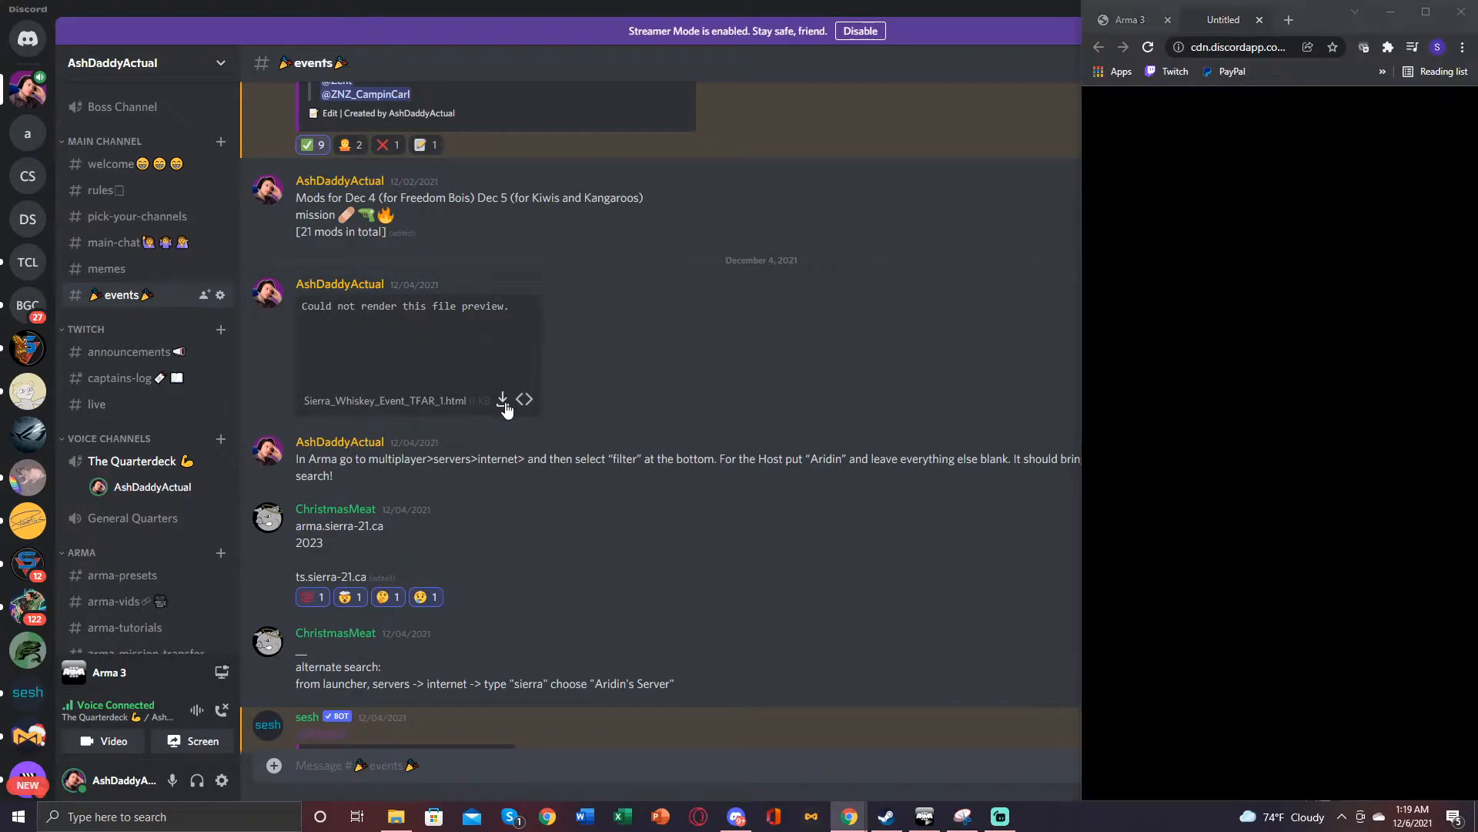
click(503, 399)
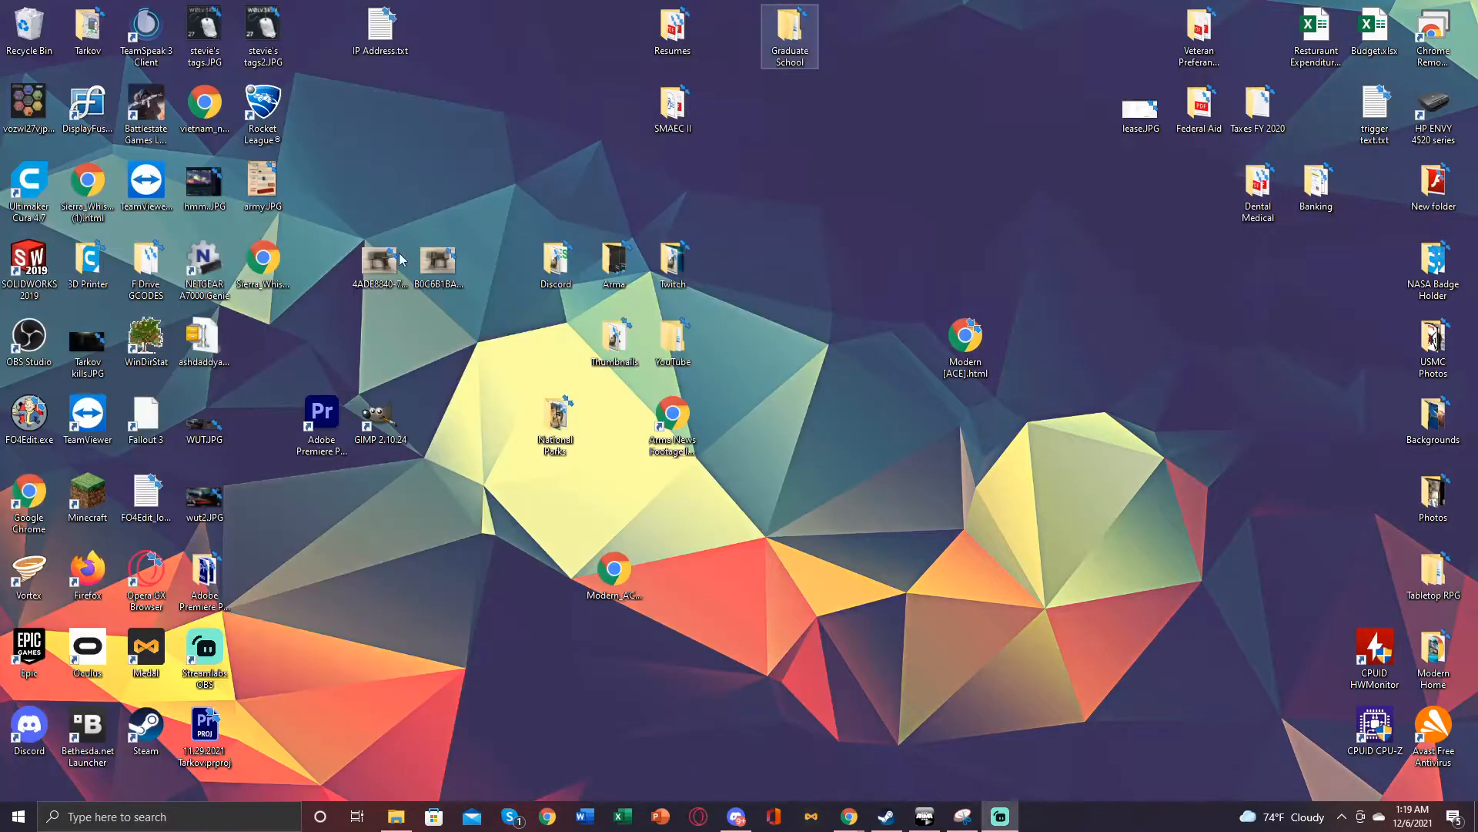
Step: Return from the desktop to the Arma 3 window via the Chrome taskbar icon
click(262, 268)
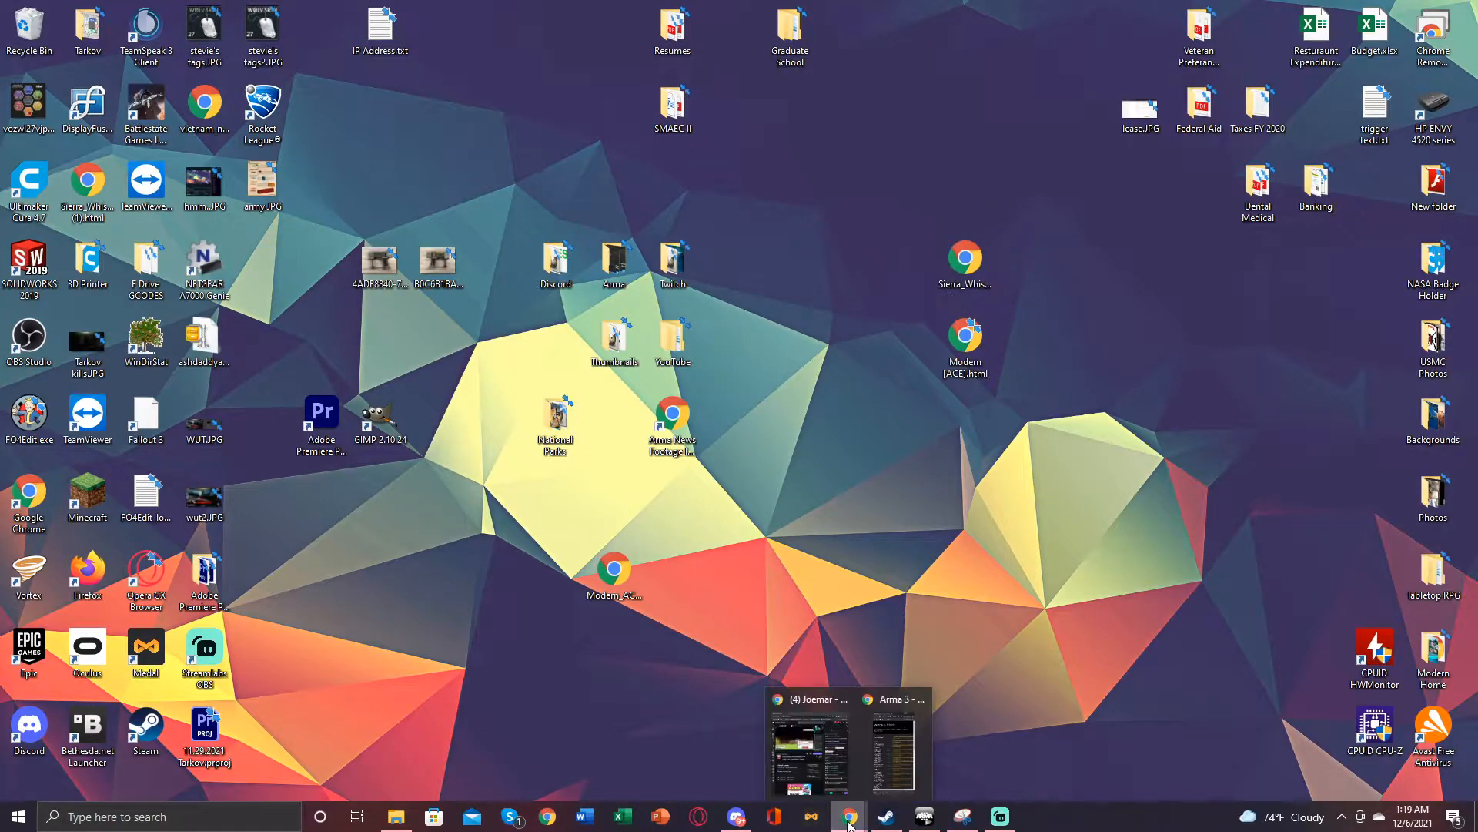
click(889, 743)
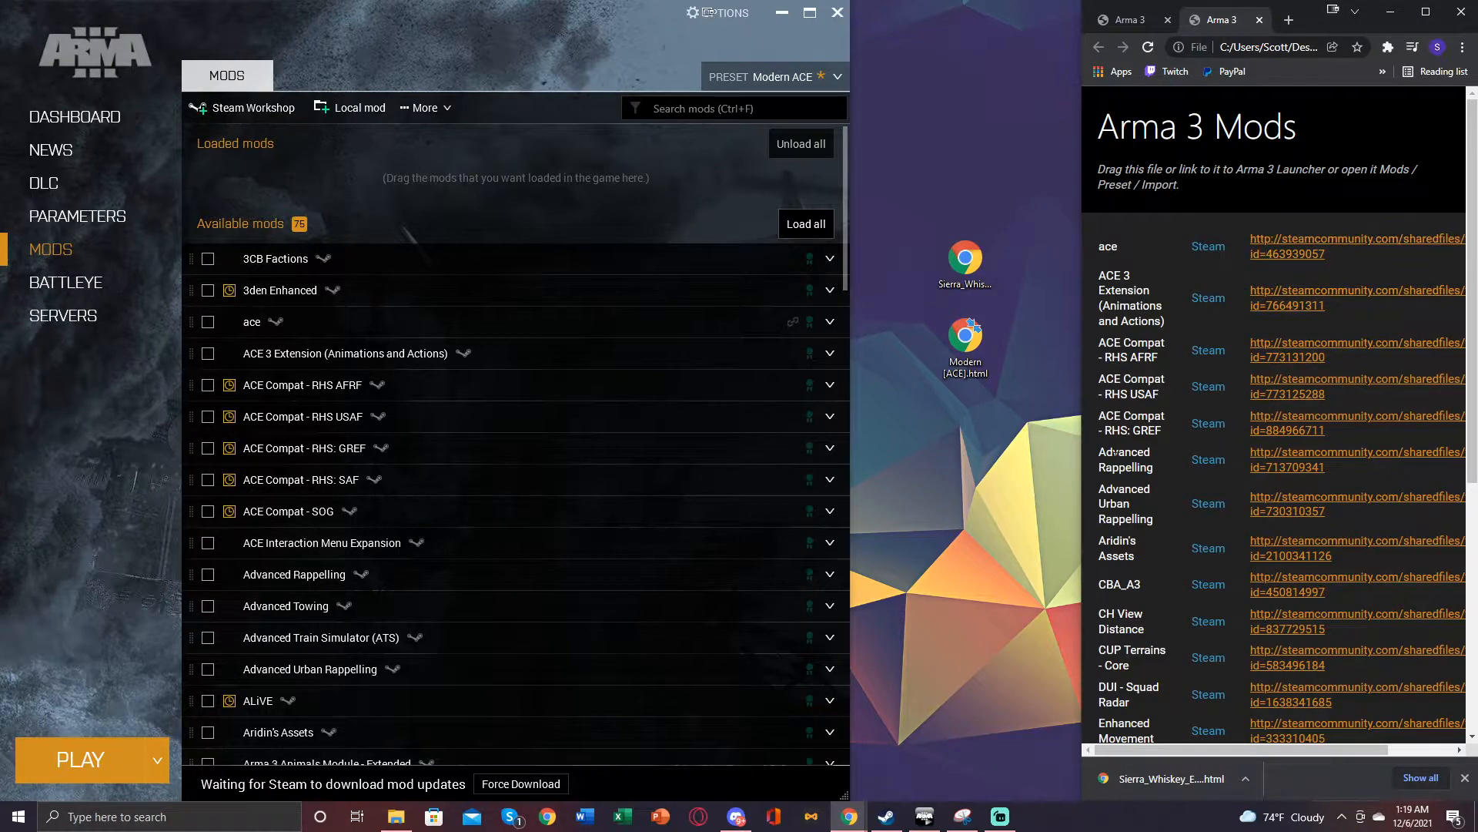
Step: Scroll down the Arma 3 Launcher Mods page toward the preset options
scroll(down, 3)
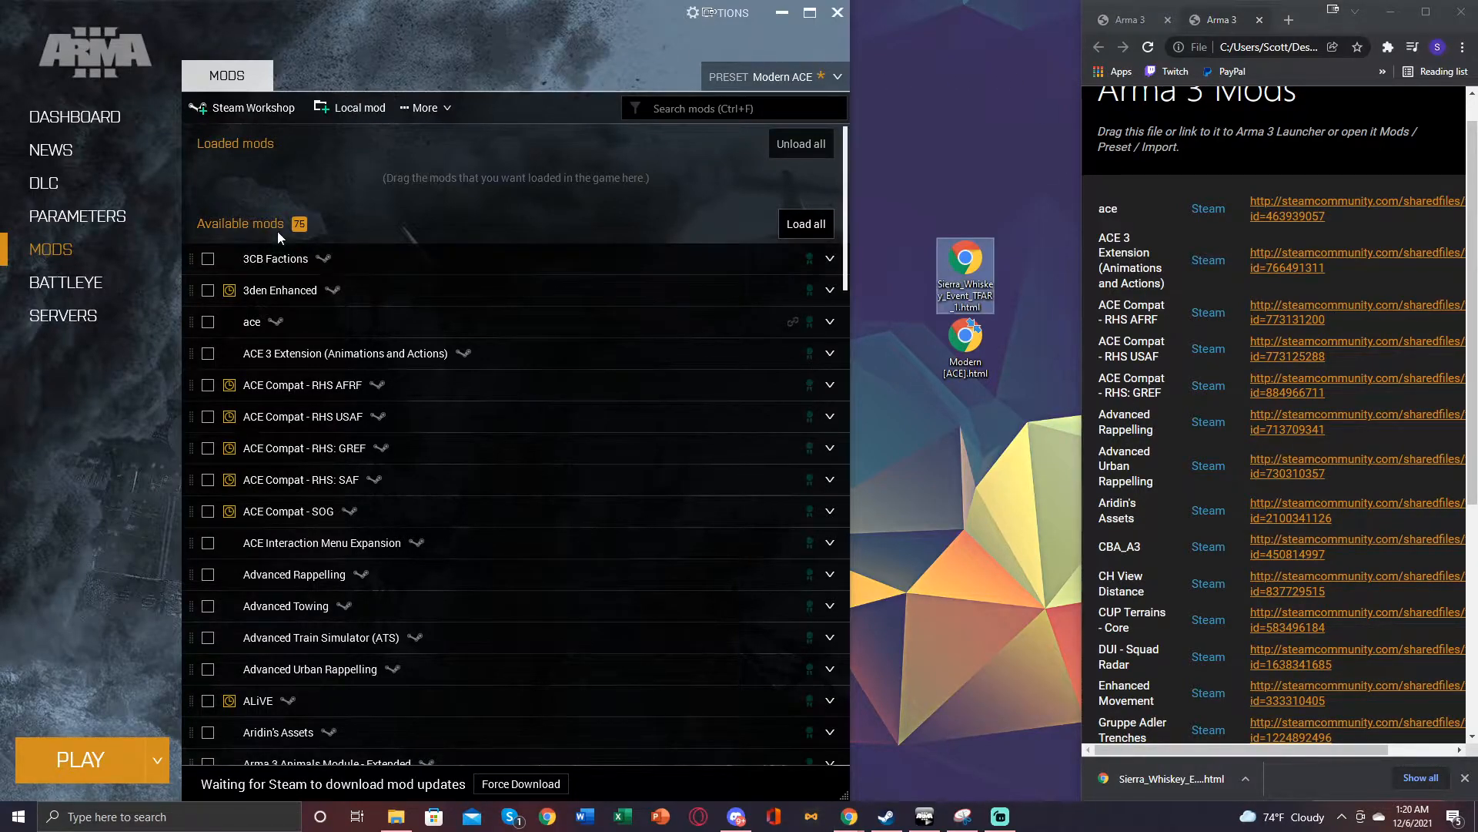
mouse_move(198, 161)
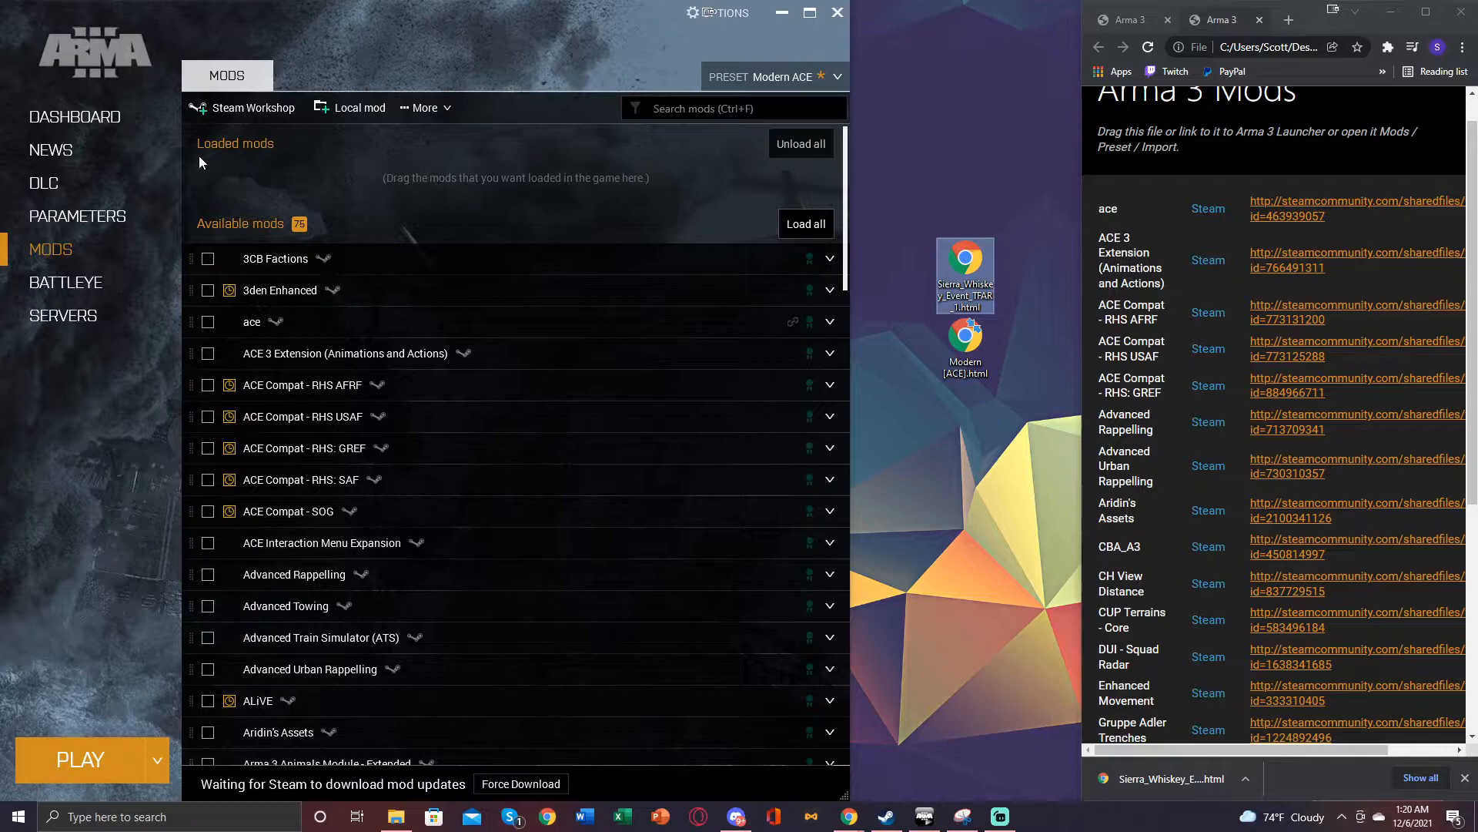
mouse_move(622, 169)
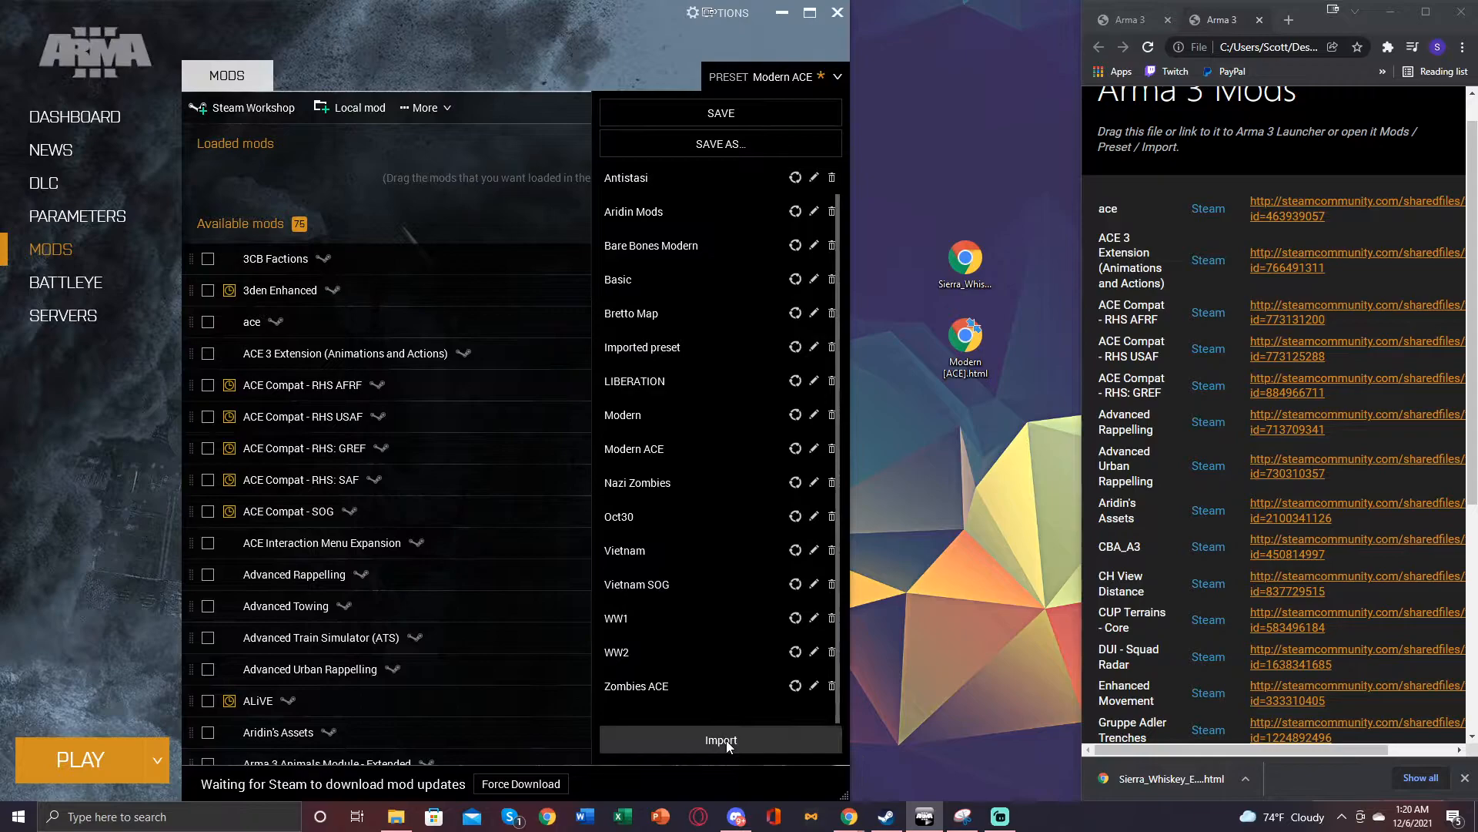
Step: Import Sierra_Whiskey_Event_TFAR (1).html from the Desktop as a preset
click(721, 739)
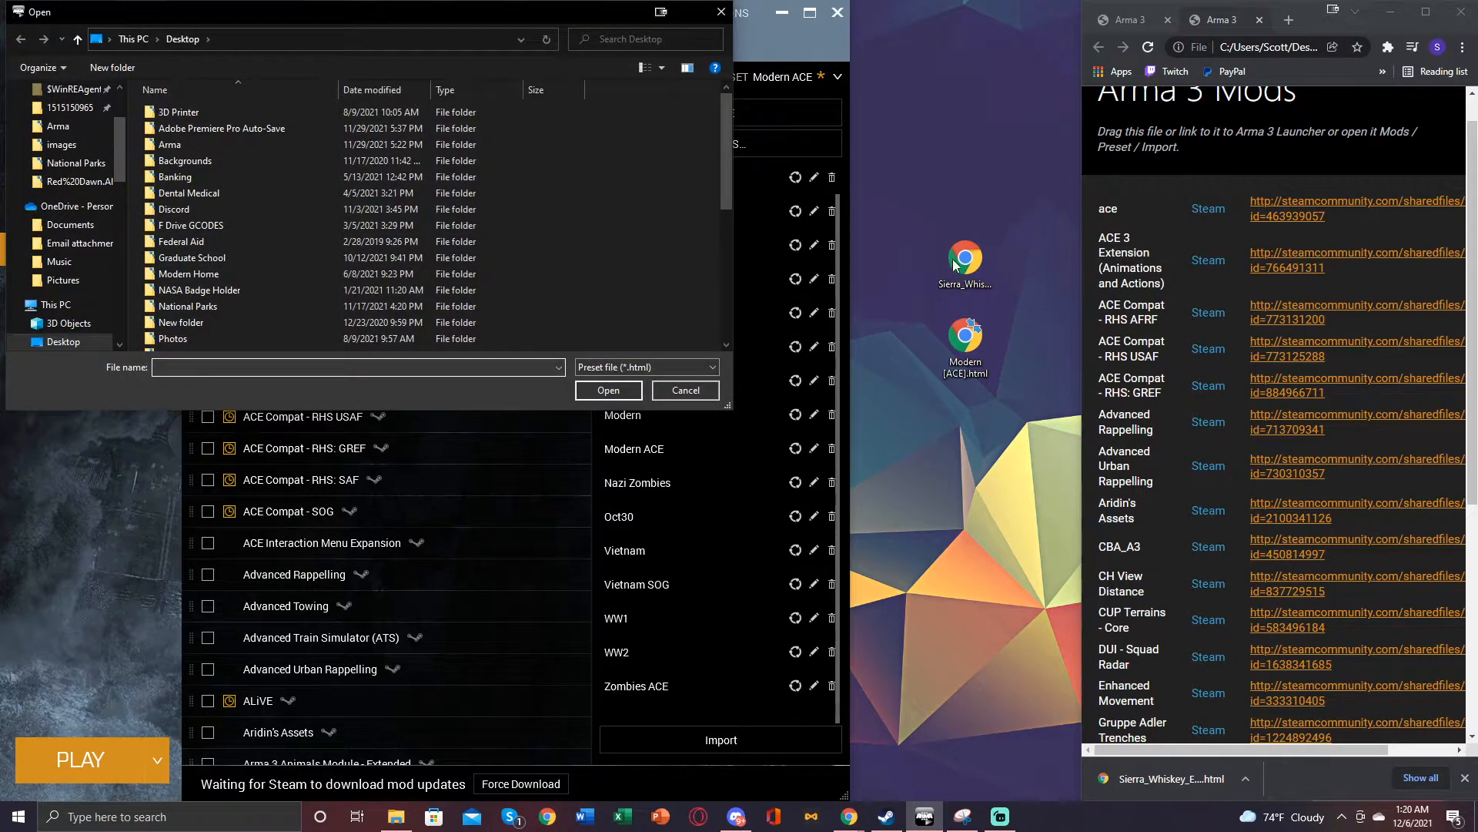
click(180, 241)
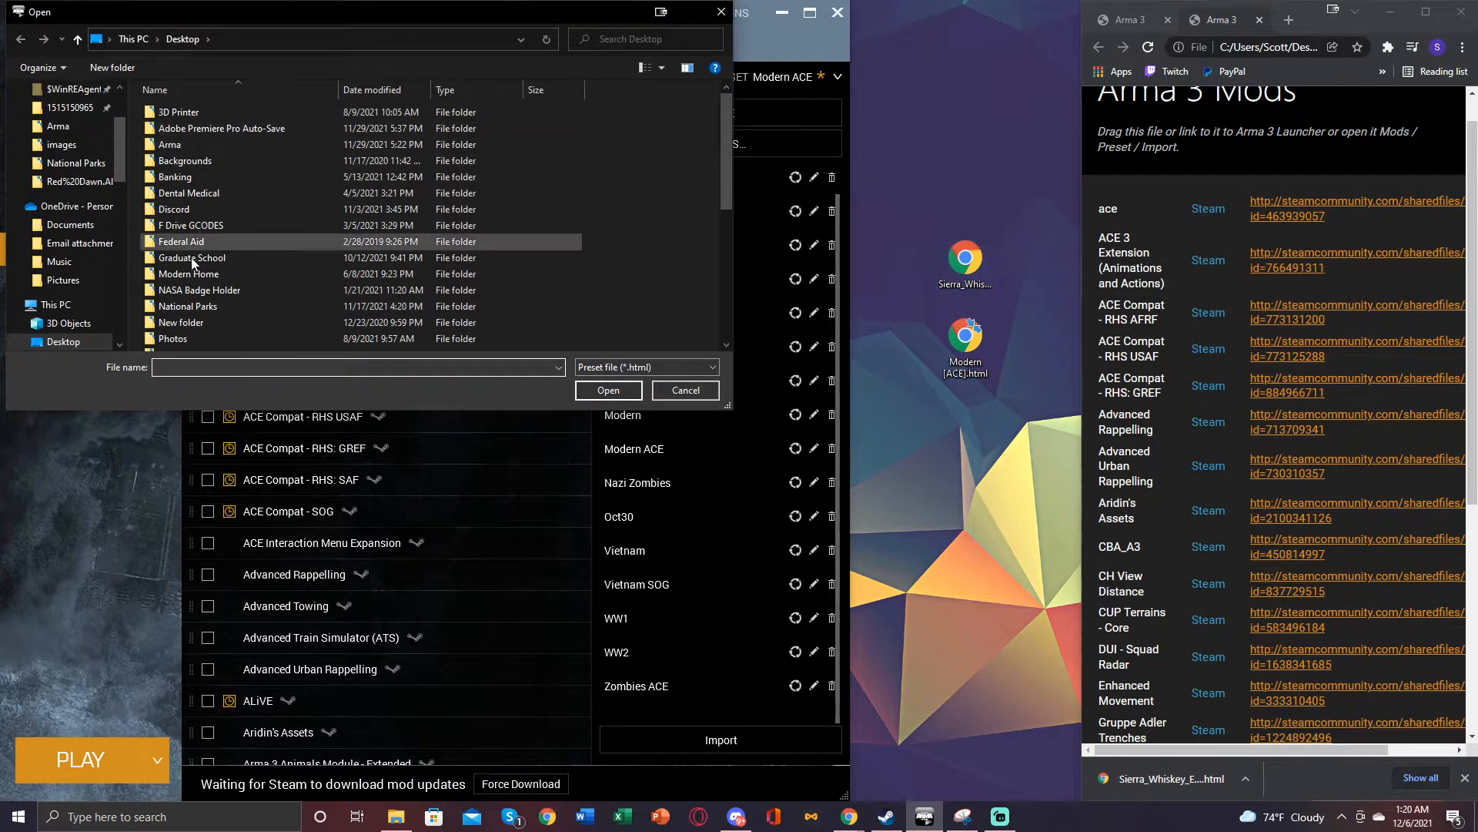
scroll(down, 3)
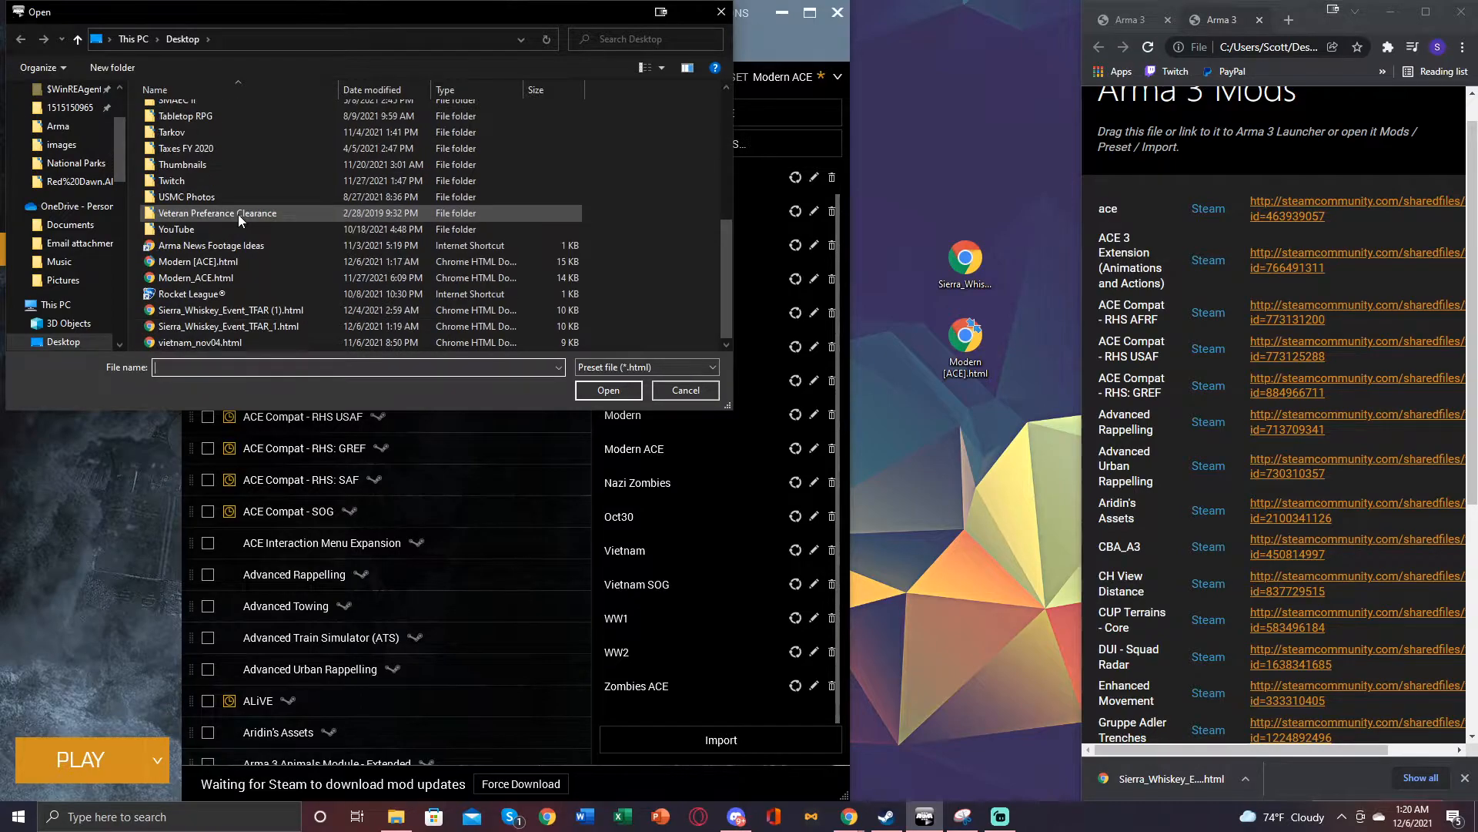
click(226, 324)
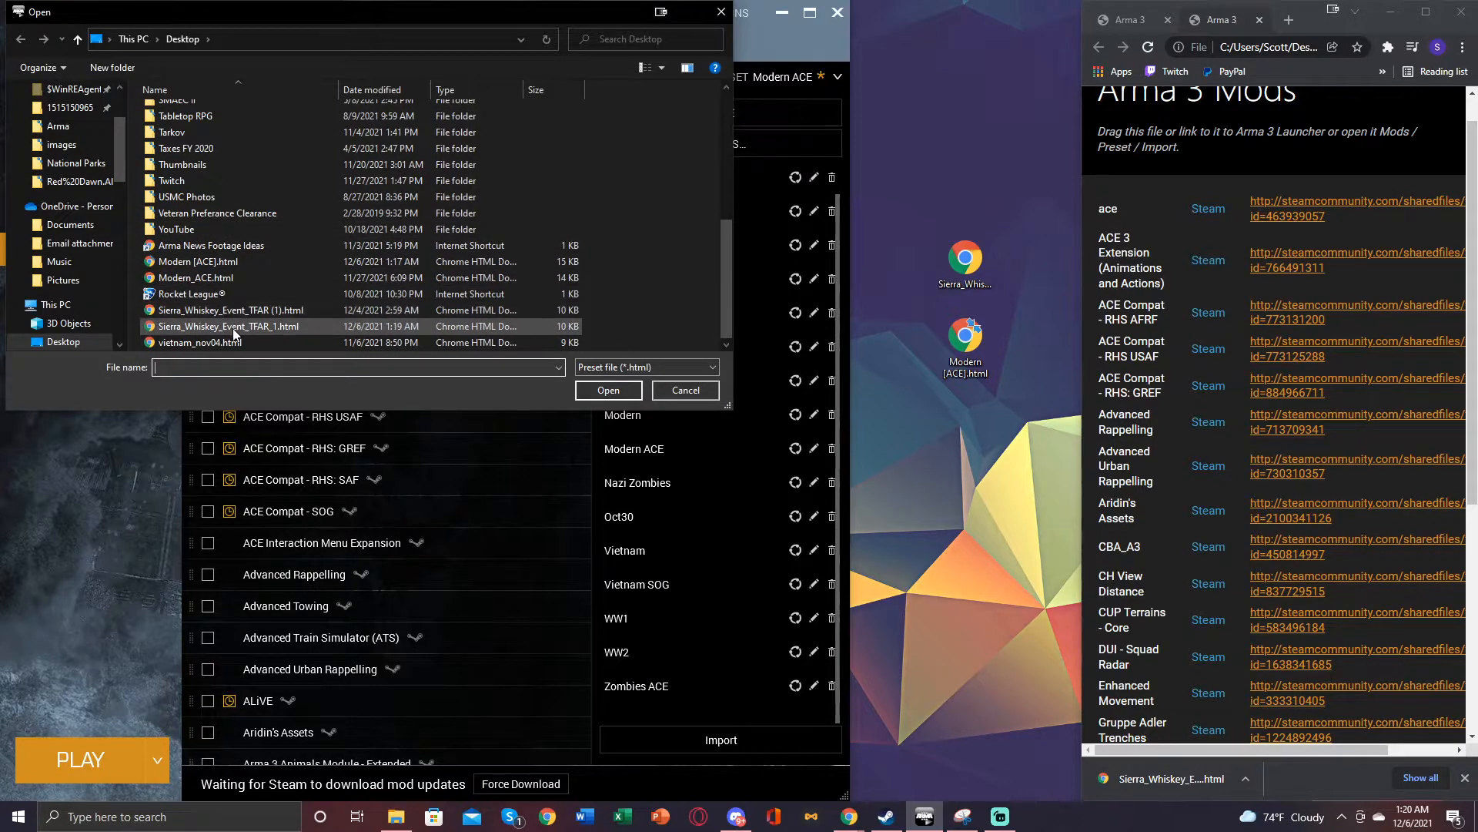
mouse_move(227, 326)
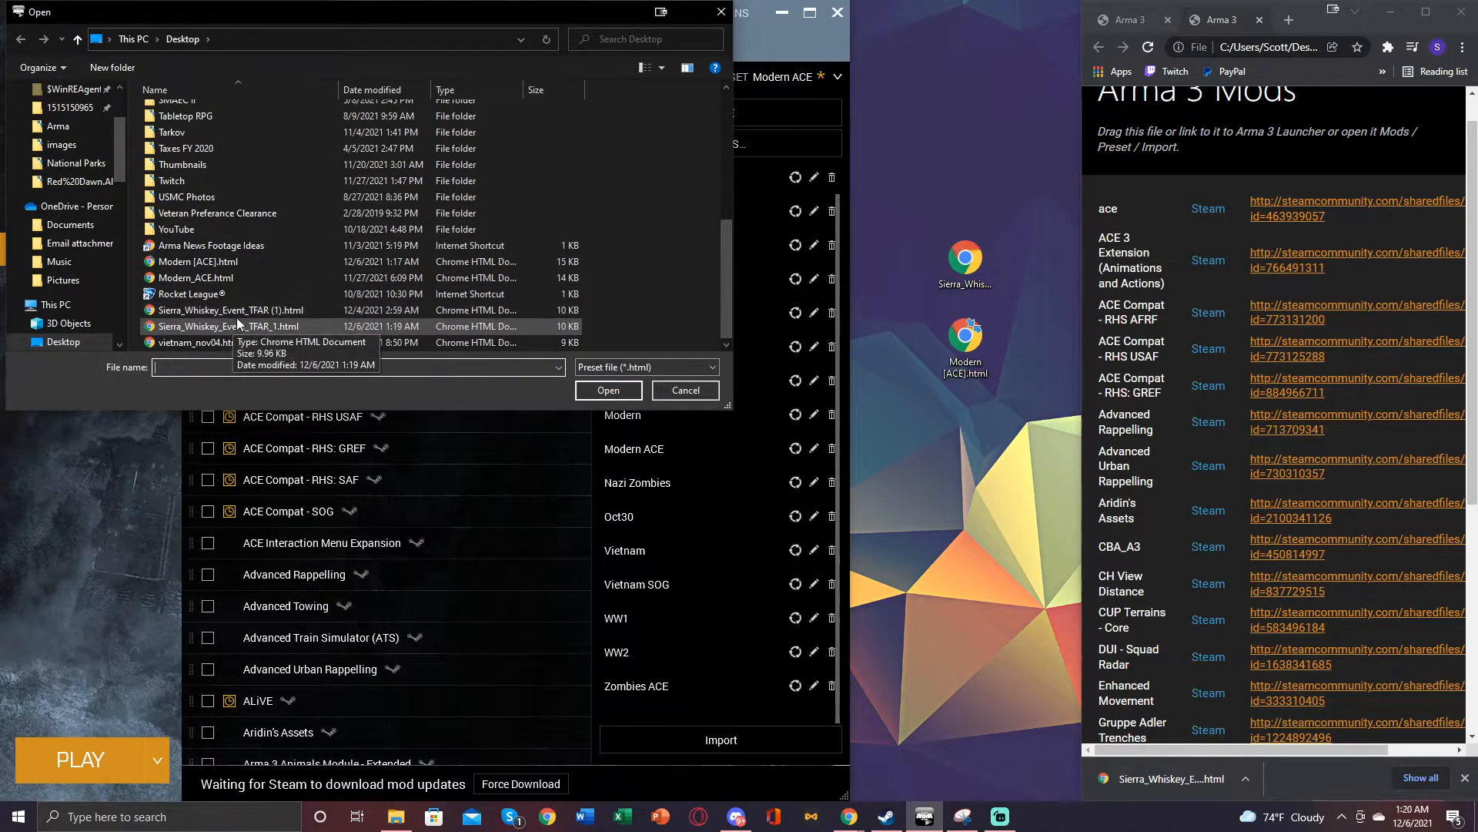
click(231, 310)
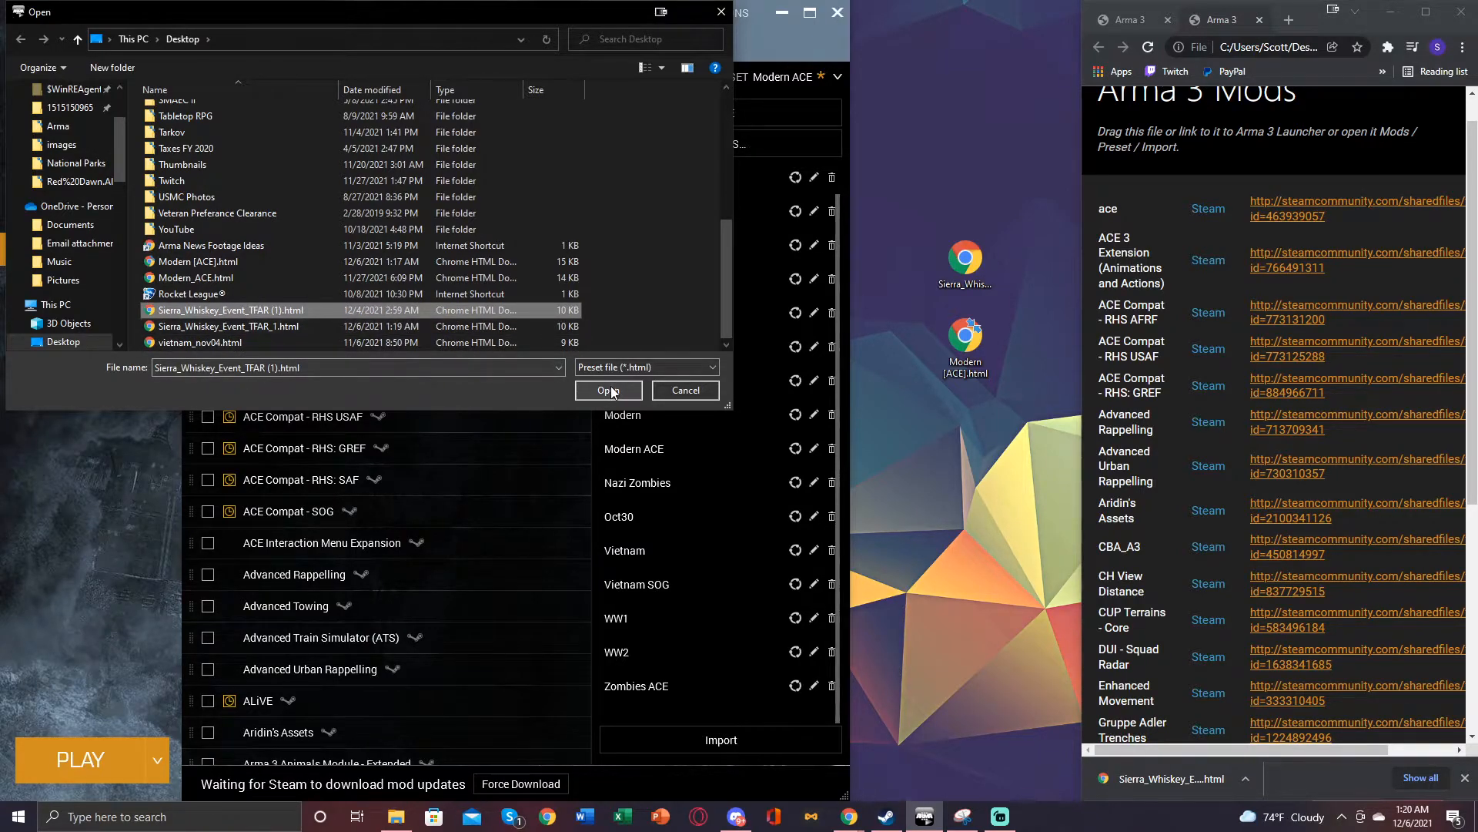
click(608, 390)
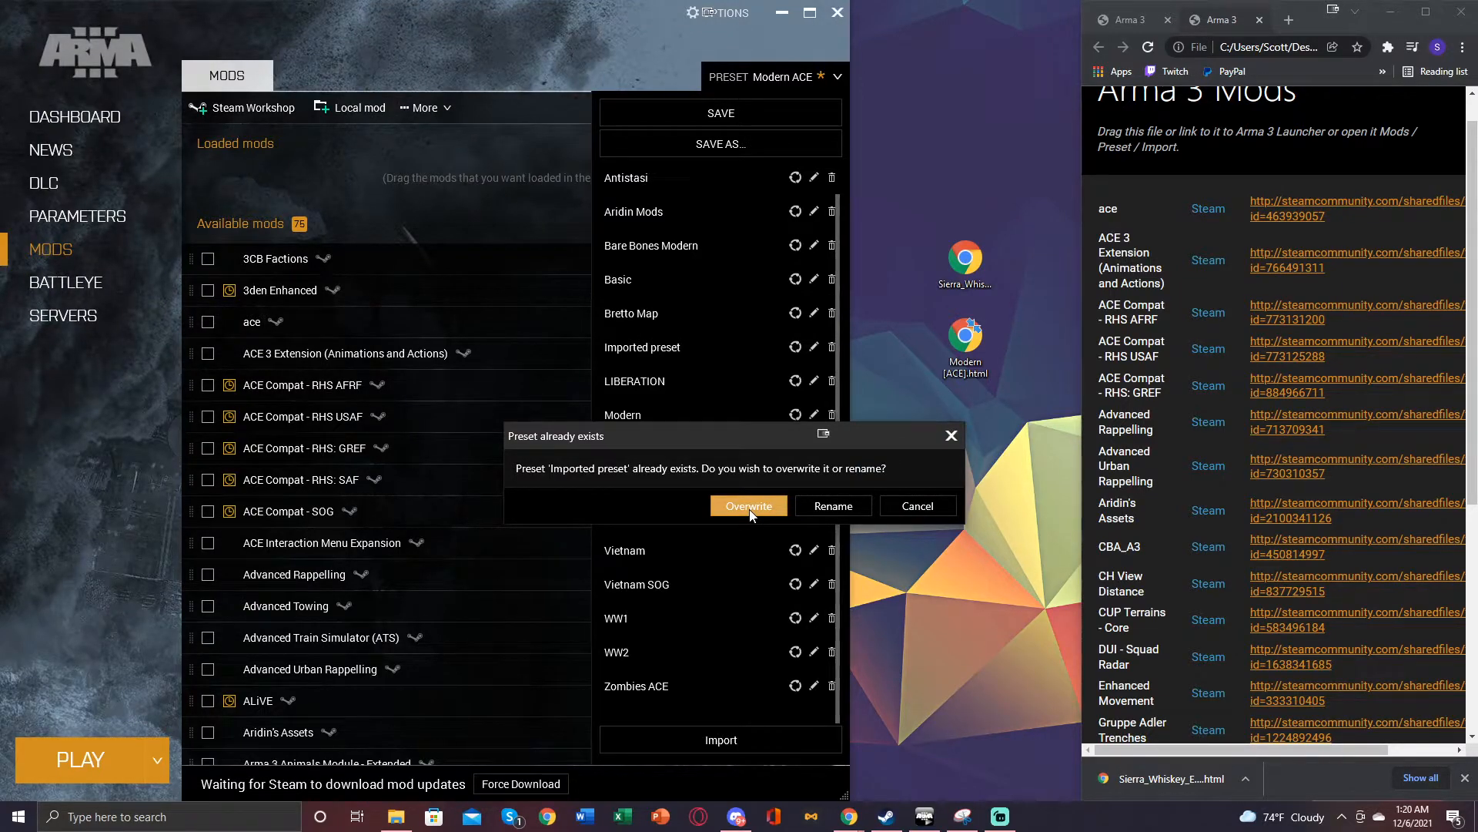
Step: Overwrite 'Imported preset' with the Sierra Whiskey list, loading its 21 mods
click(748, 505)
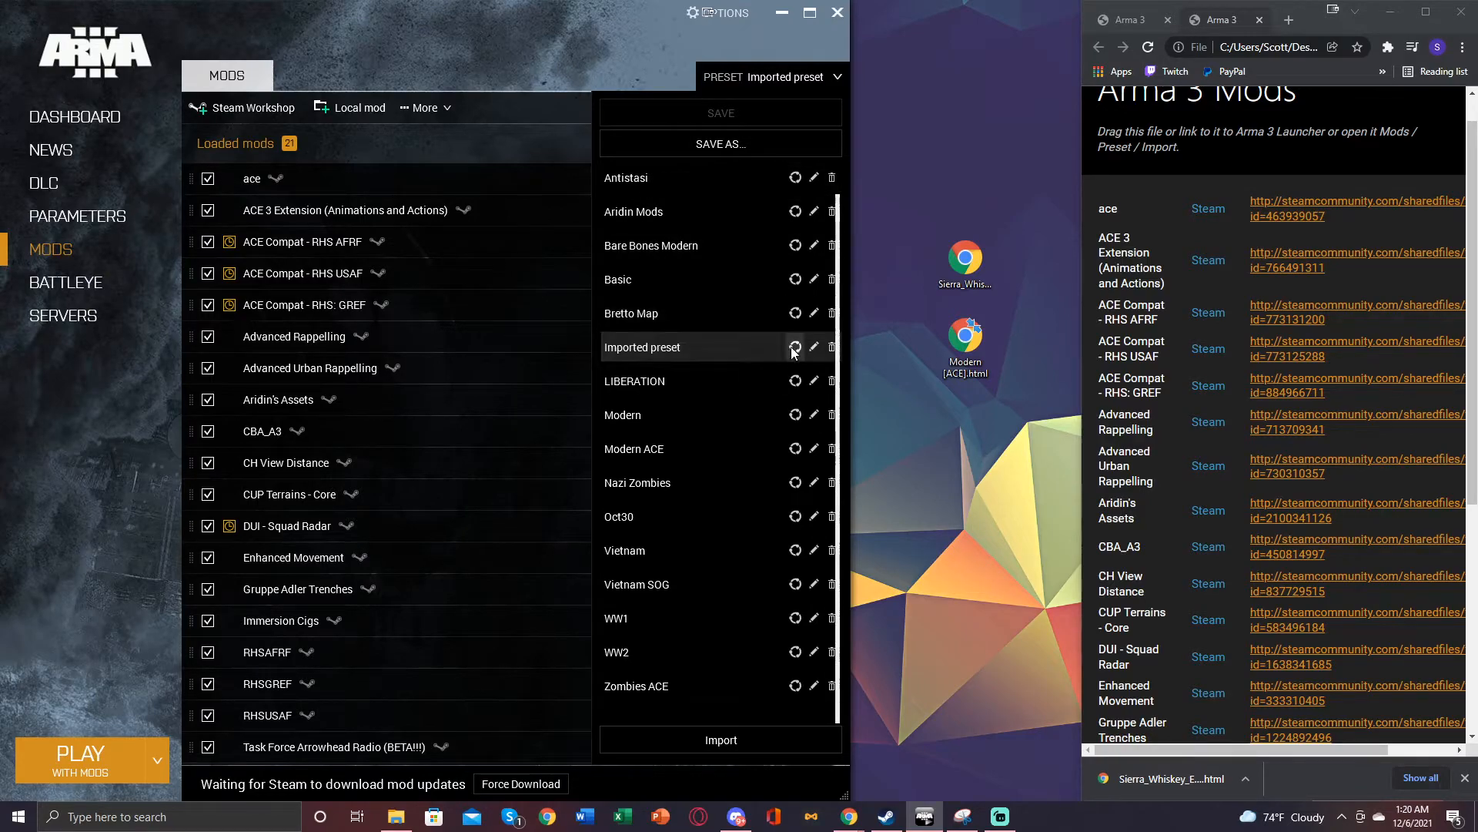
click(813, 348)
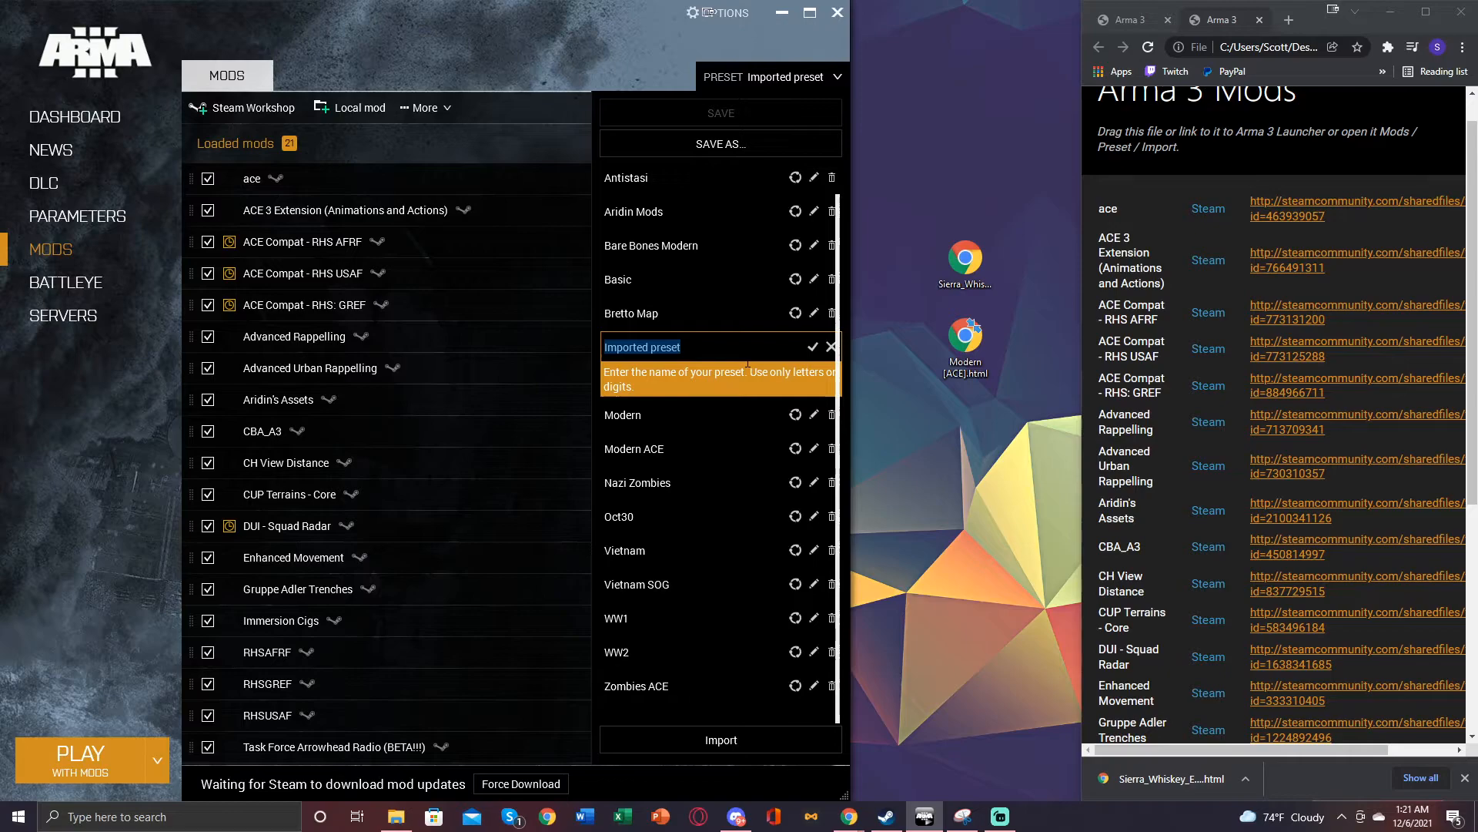
text(Mod)
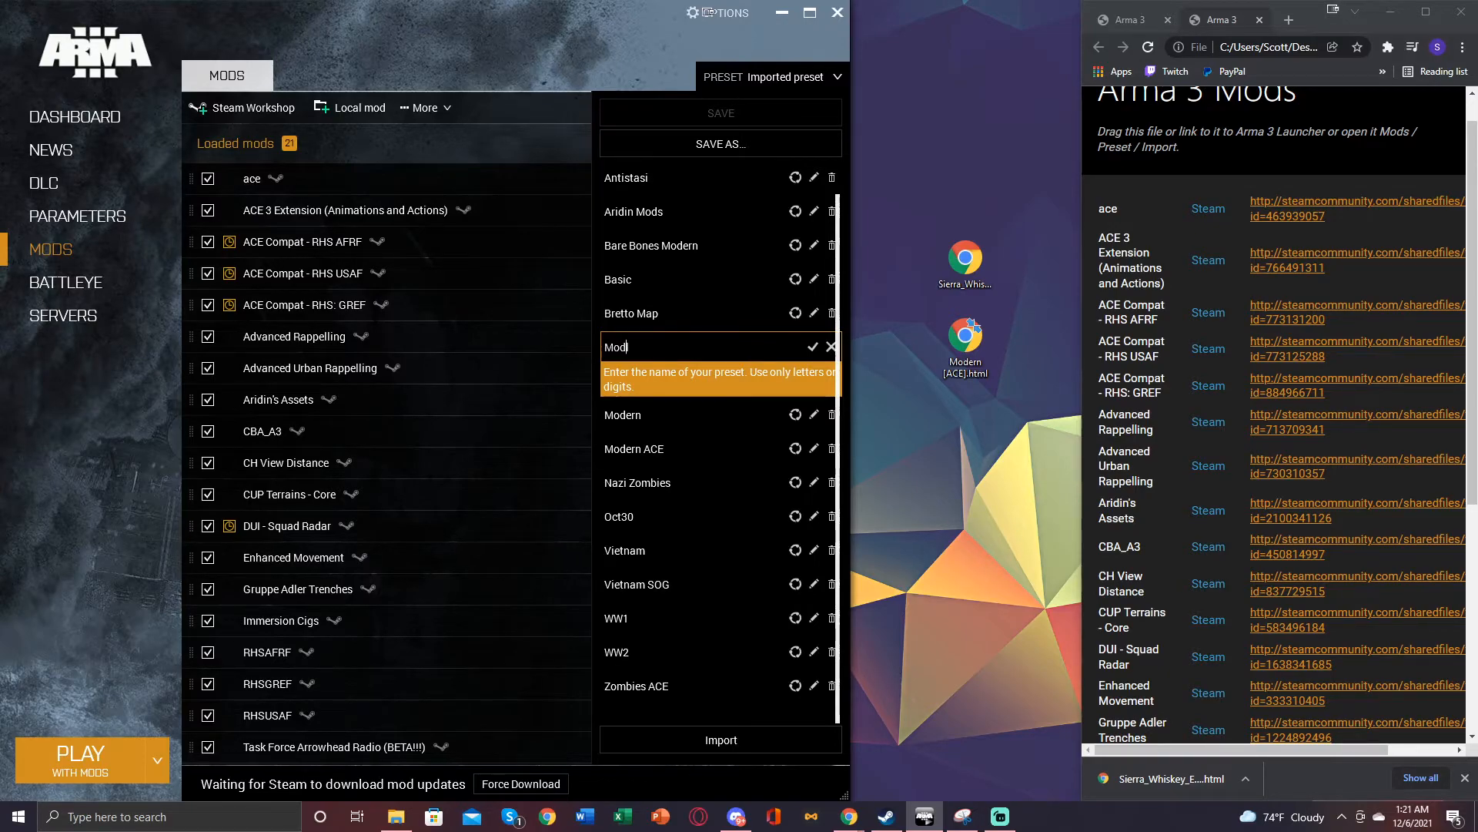
text(lis)
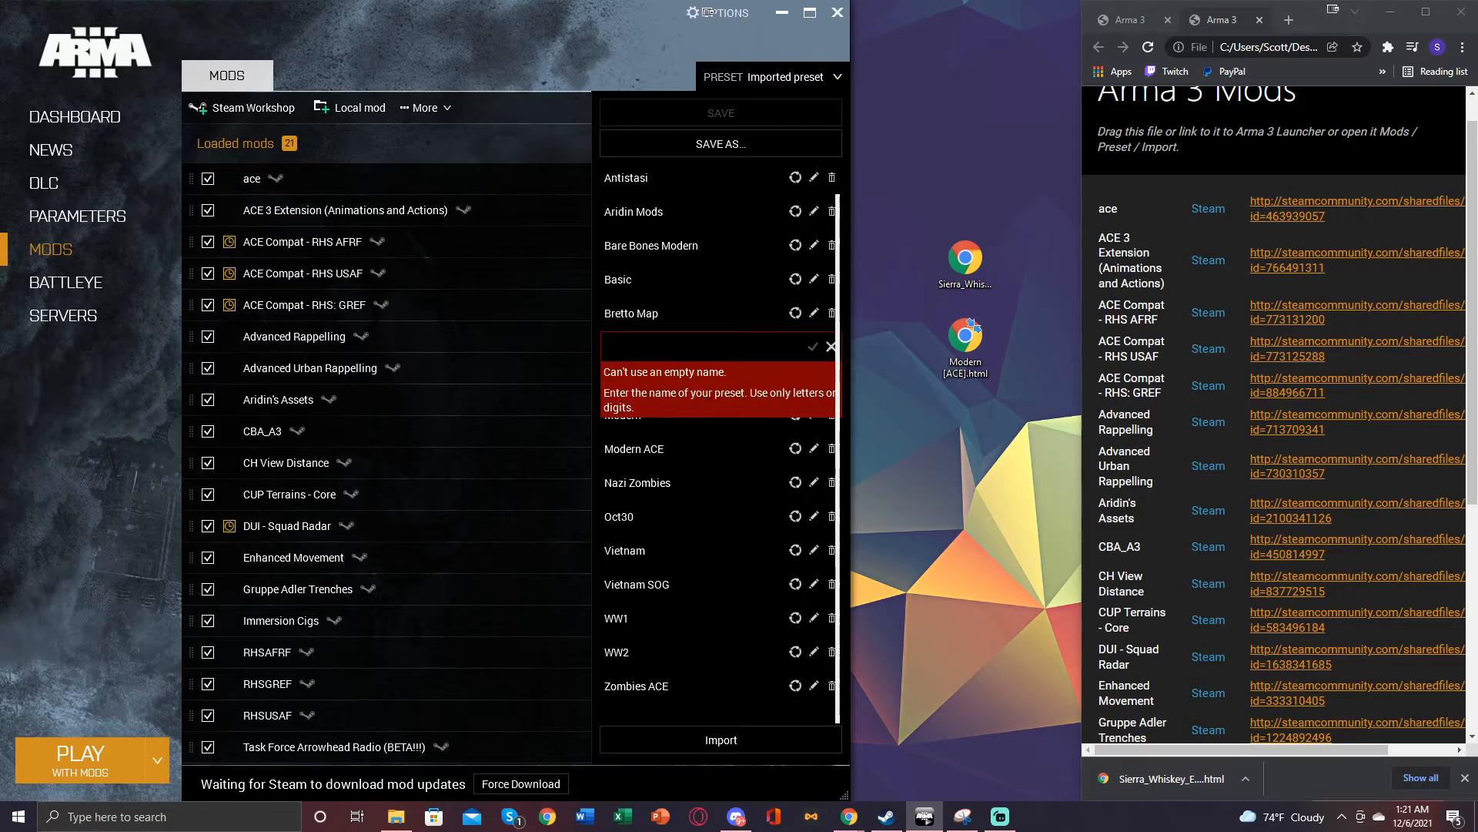
mouse_move(830, 347)
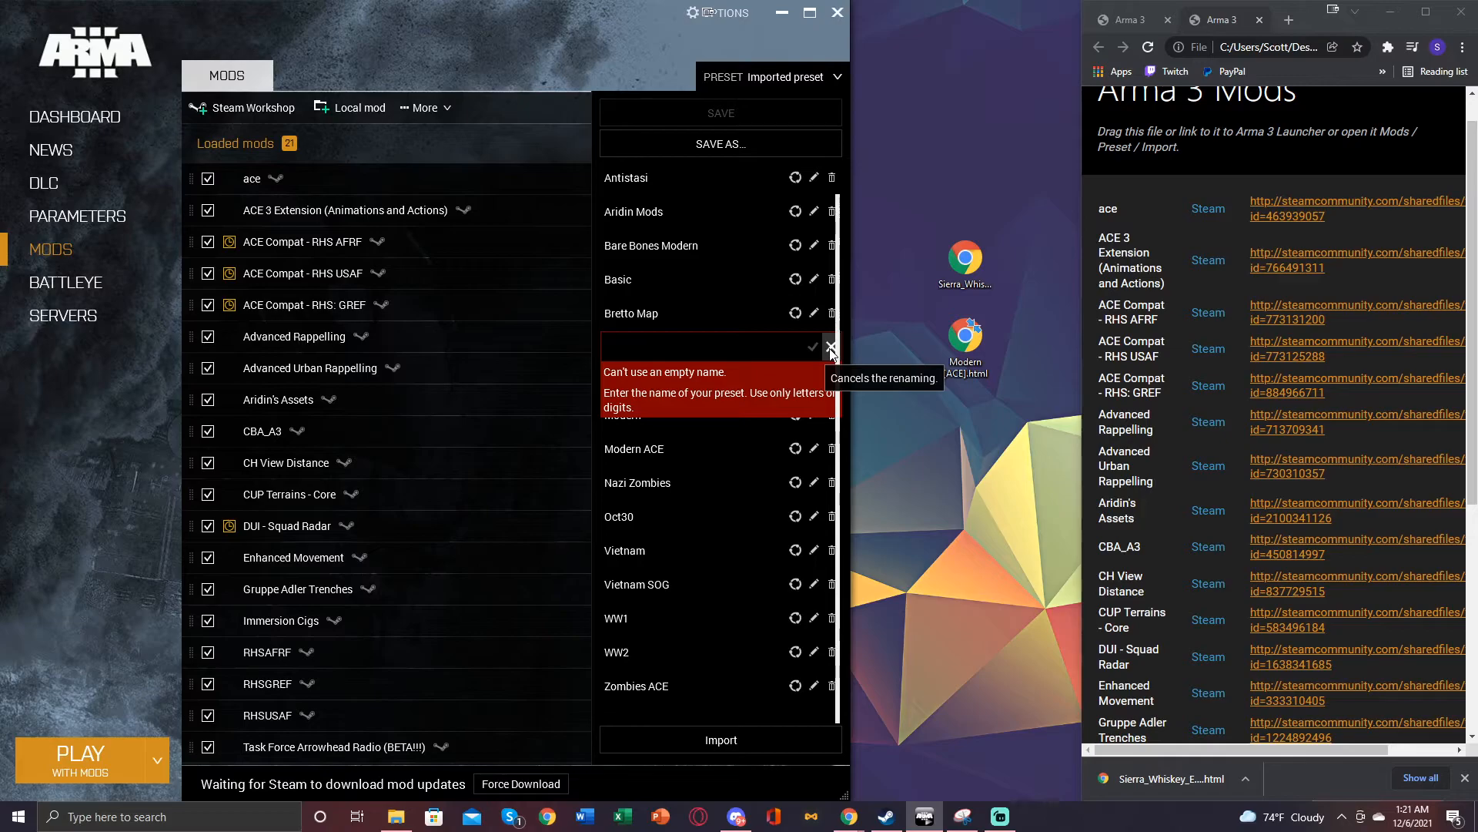
click(830, 348)
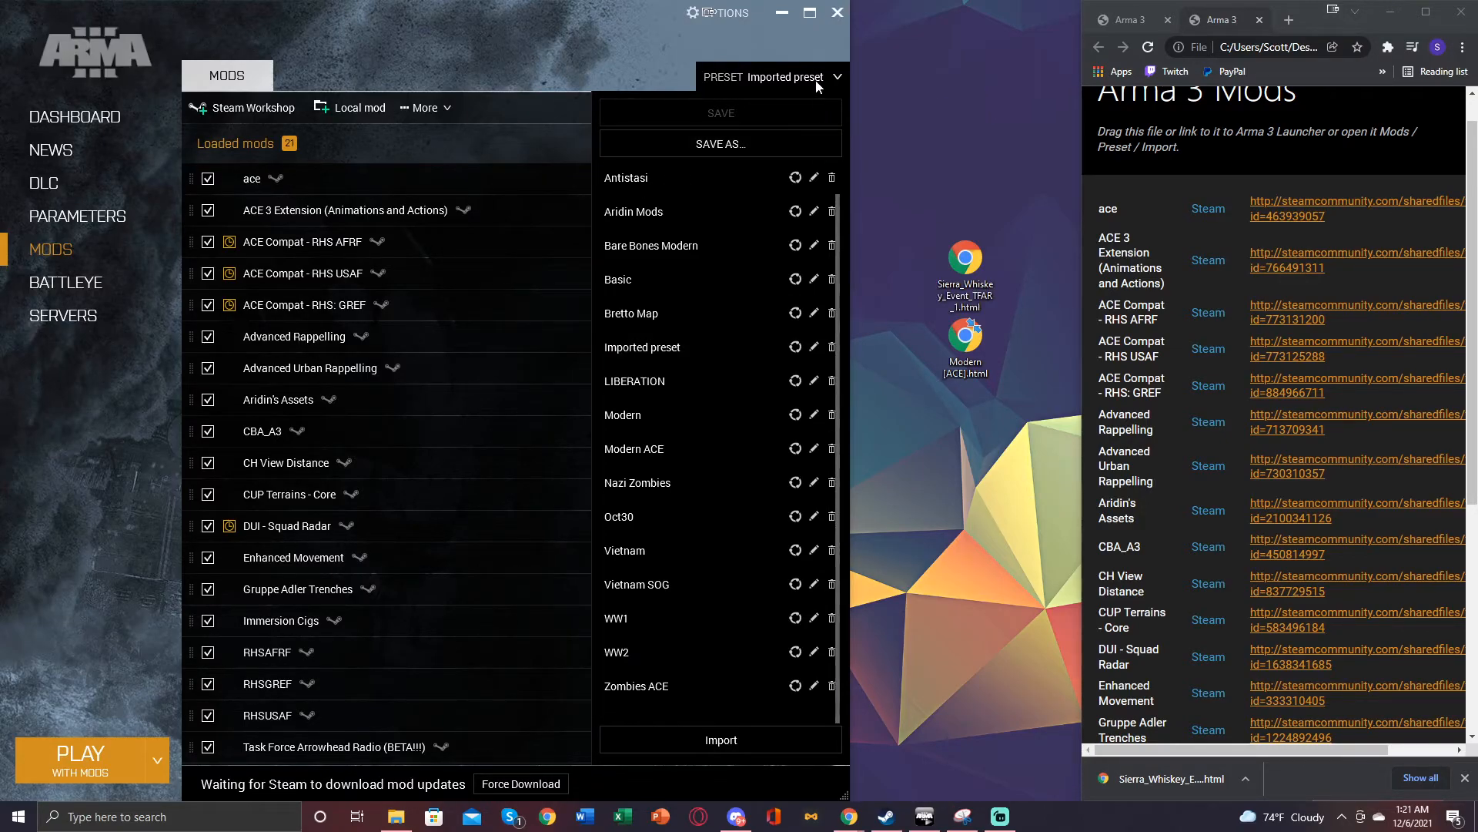
mouse_move(904, 67)
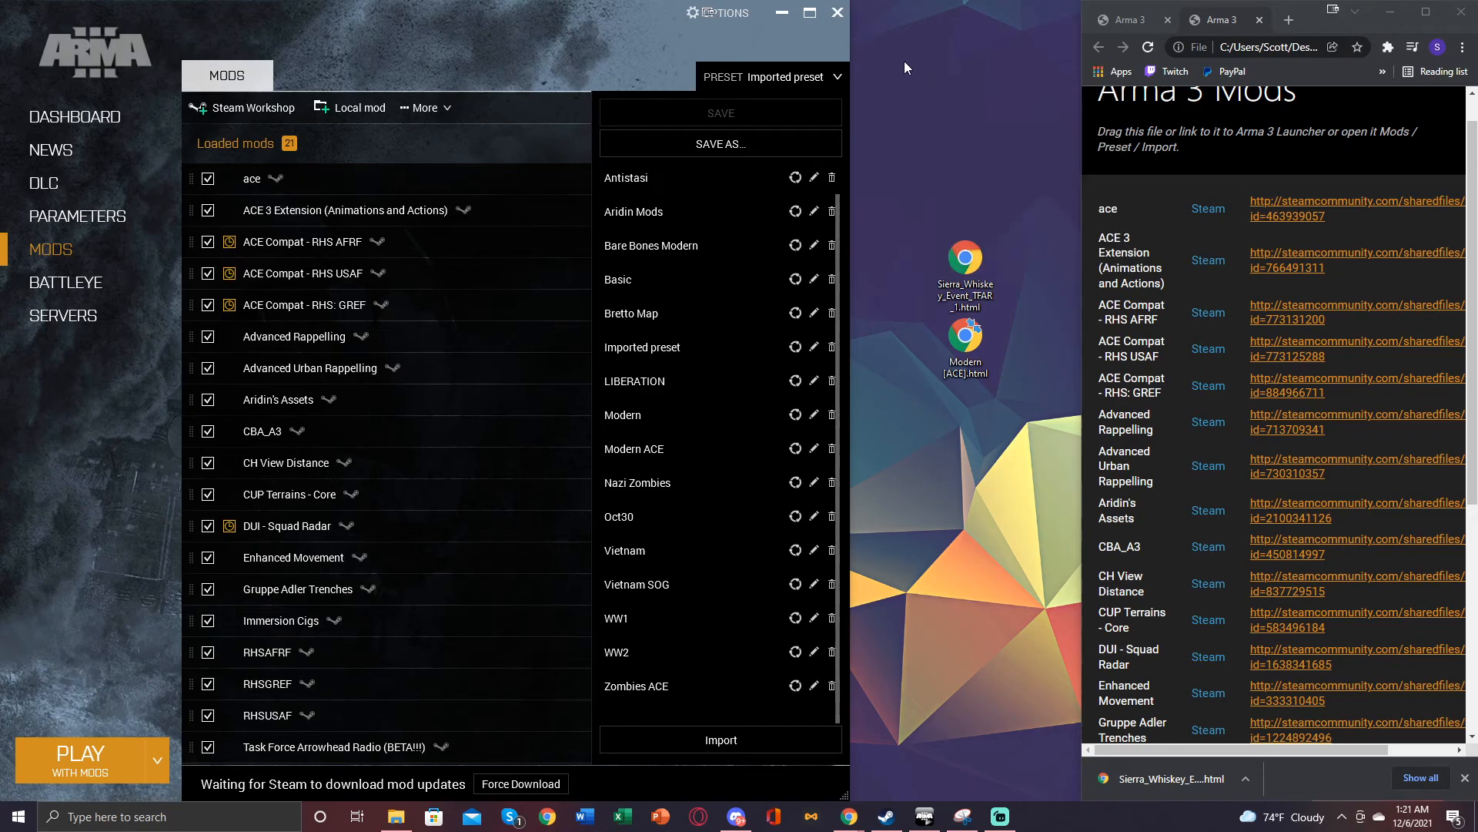